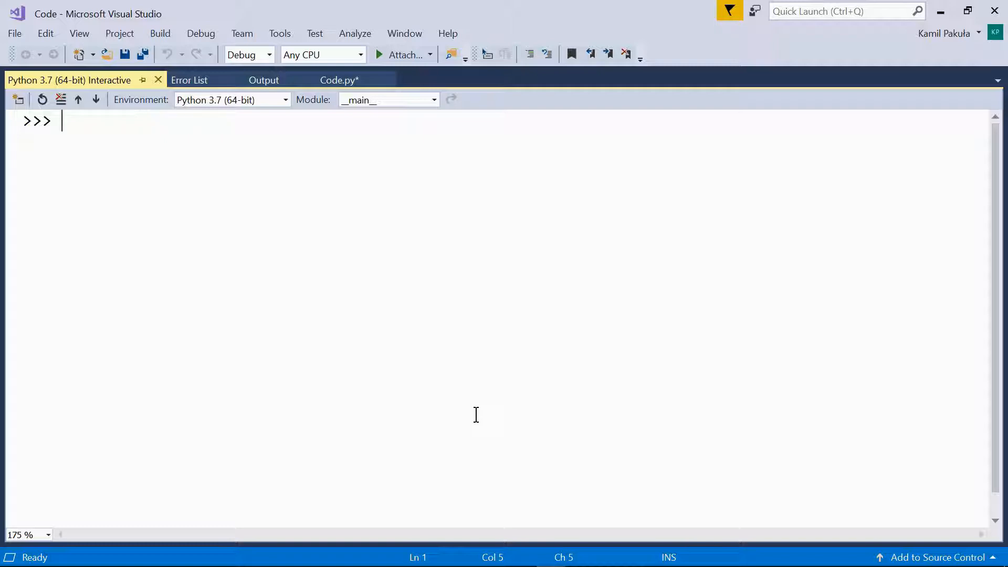
- Start the help() utility and list the Python keywords
text(help())
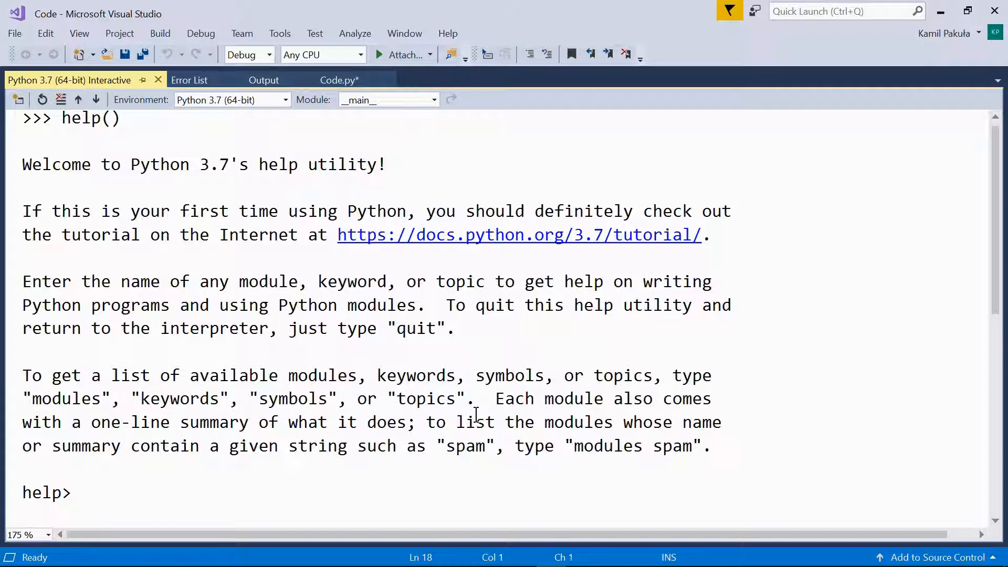
text(keywords)
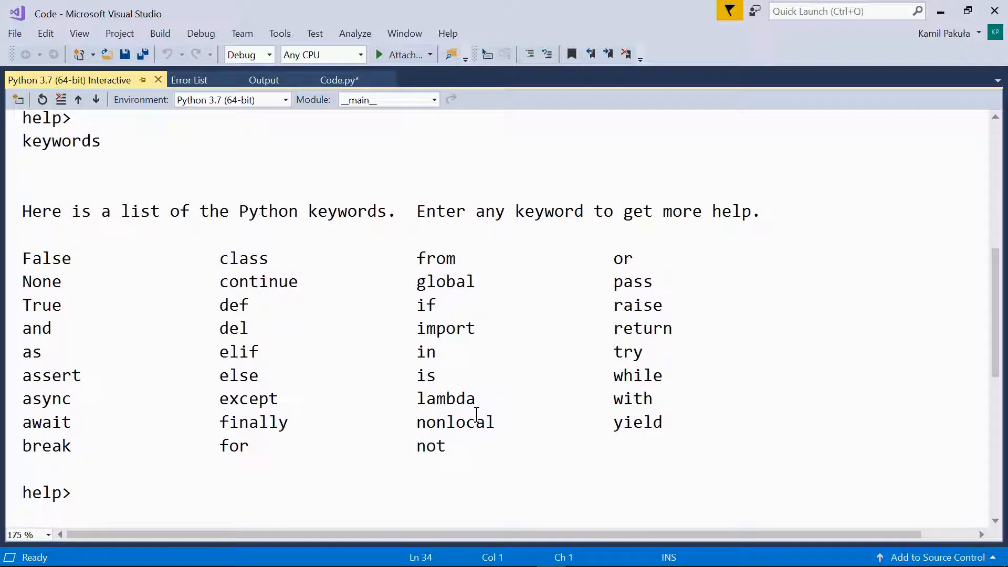
scroll(down, 3)
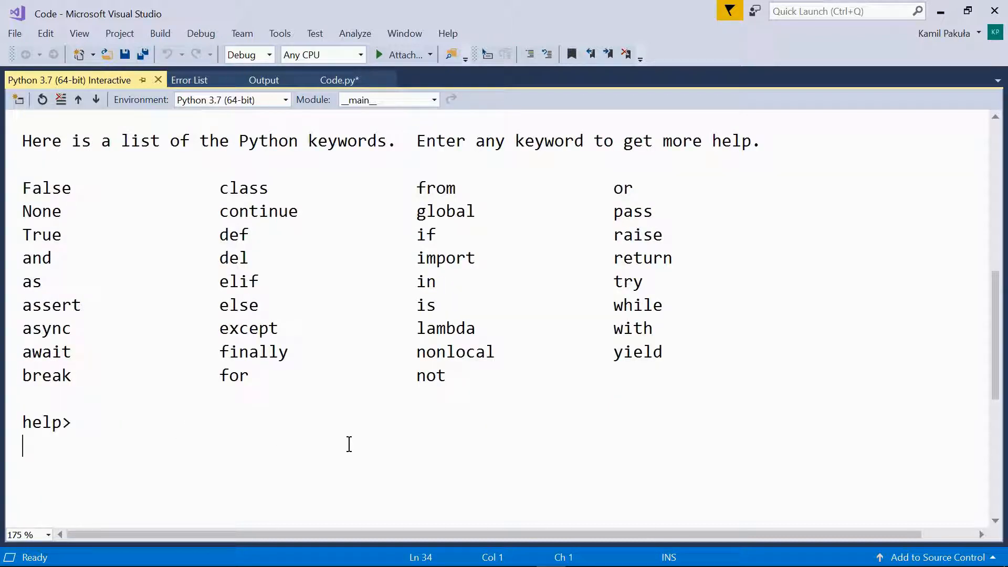
mouse_move(309, 453)
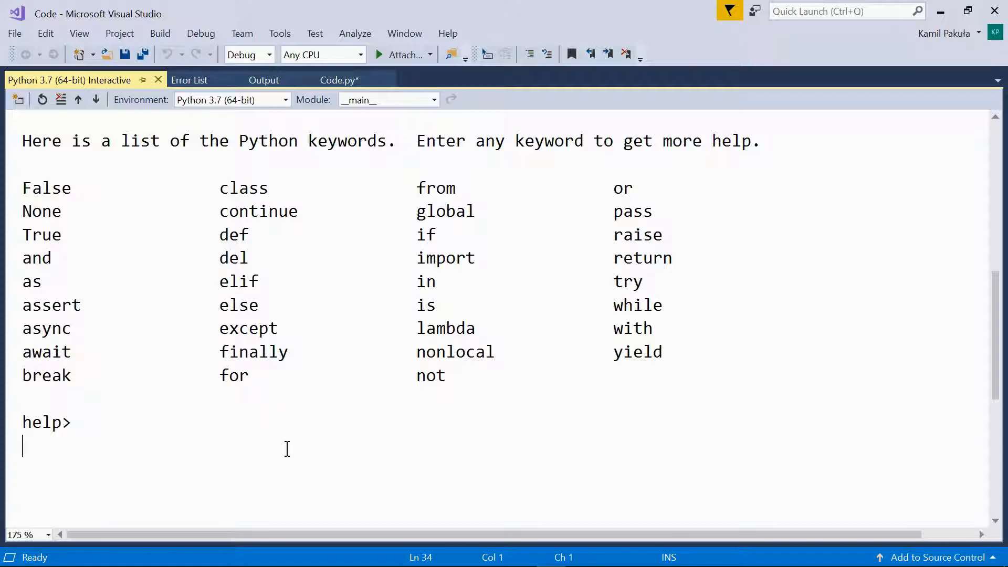
- Read the help on del and the symbols list, then quit back to >>>
text(del)
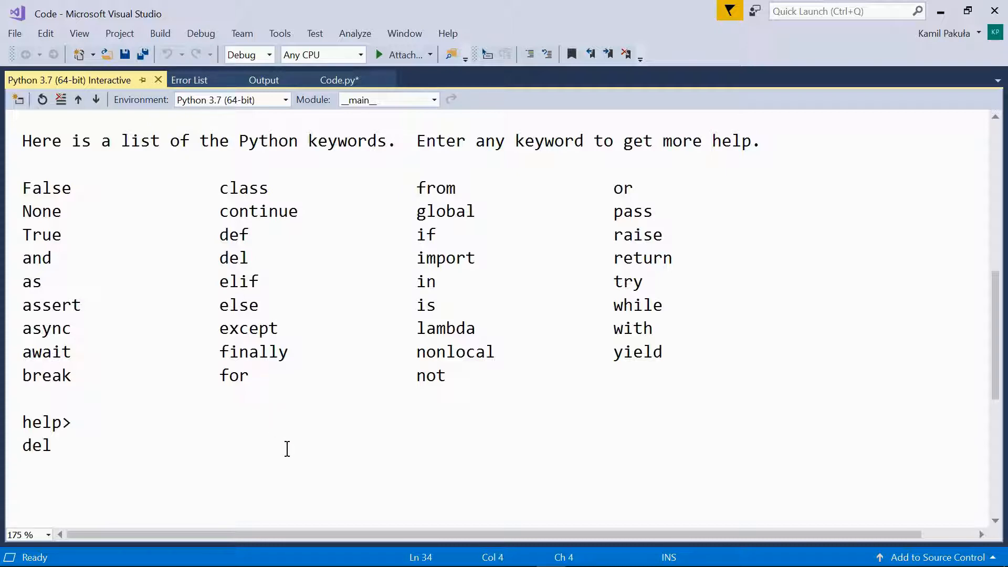
scroll(down, 3)
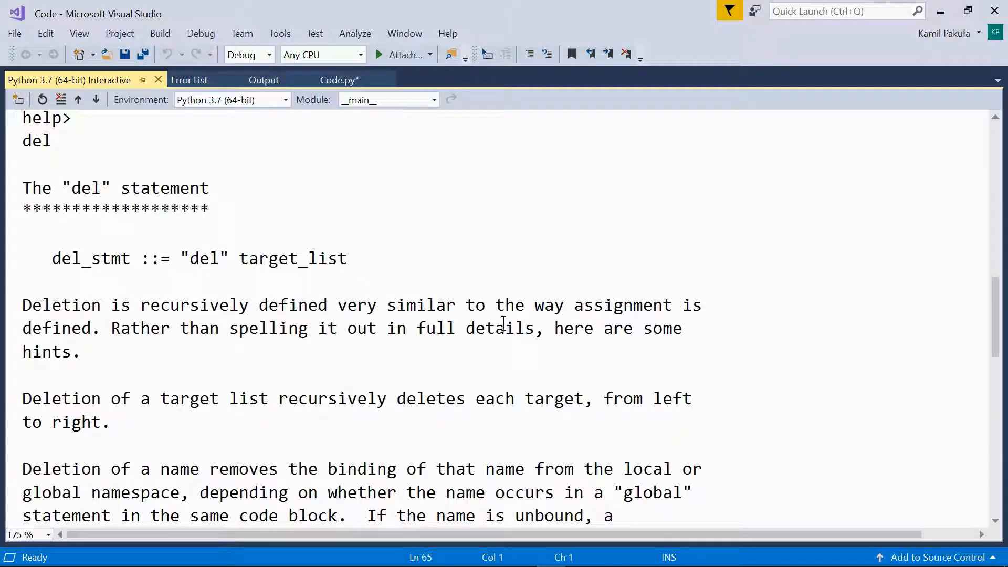
scroll(down, 3)
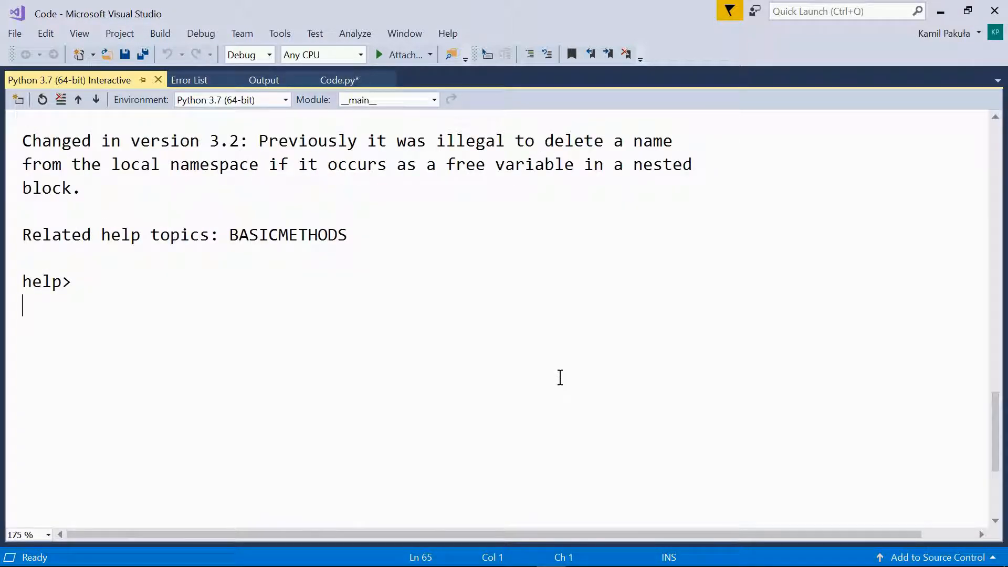
text(sym)
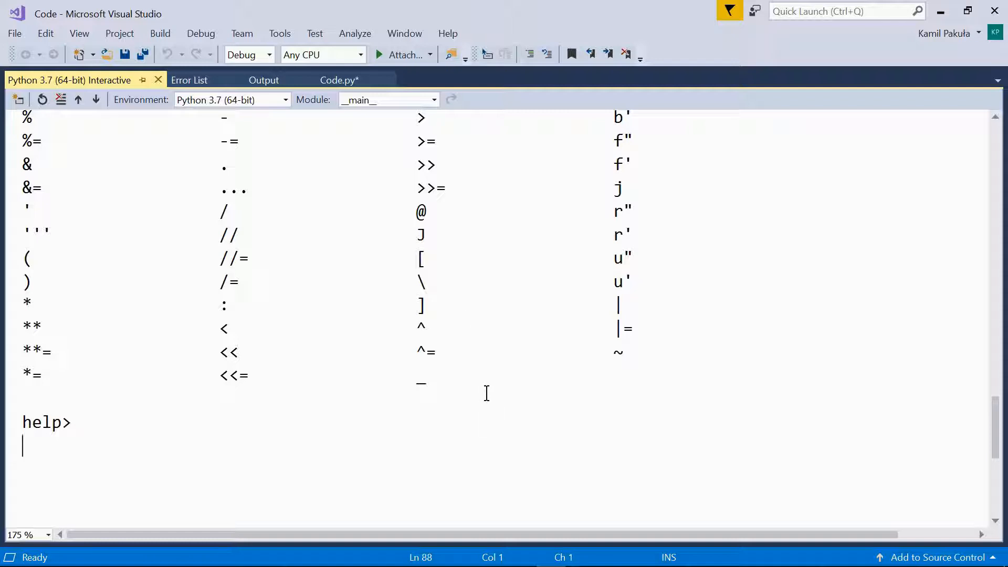
text(quit)
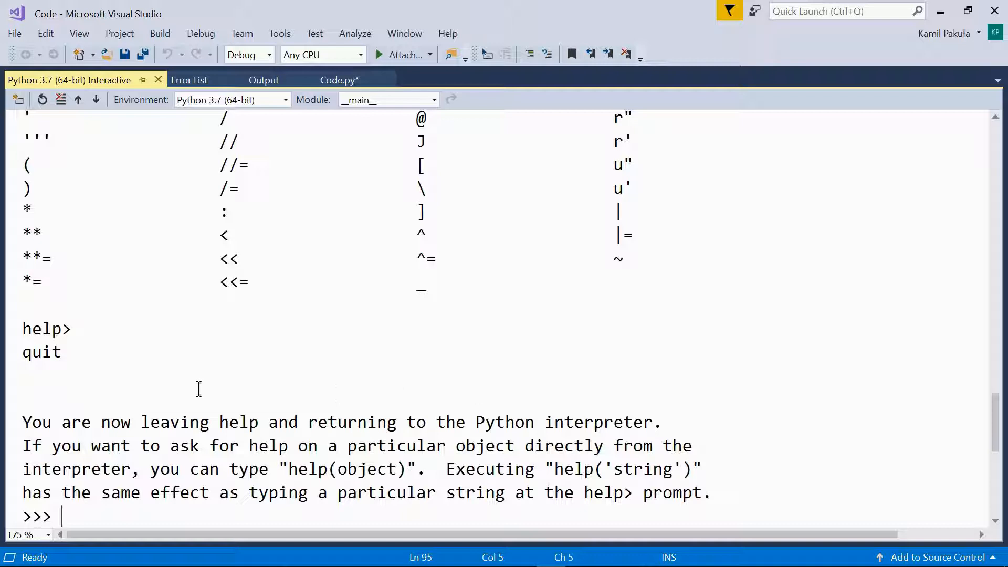
mouse_move(323, 418)
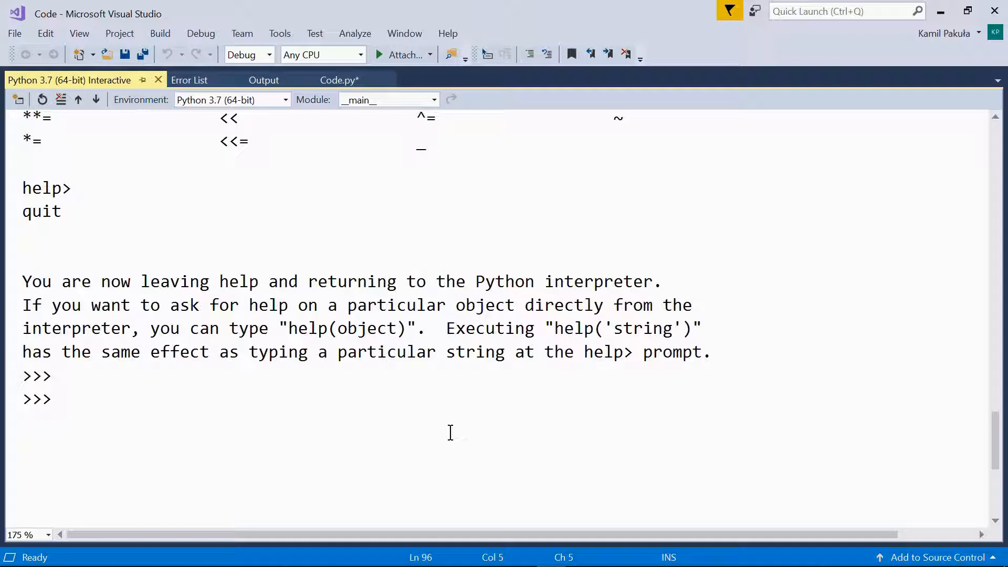
- Run help("keywords"), help("del") and help("symbols") directly at the >>> prompt
text(help("k)
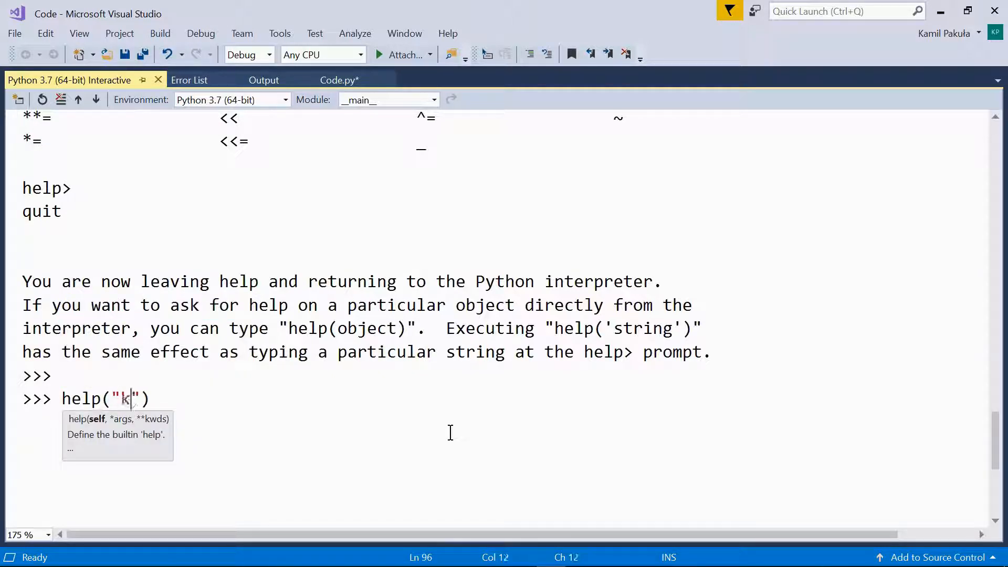
text(eywords)
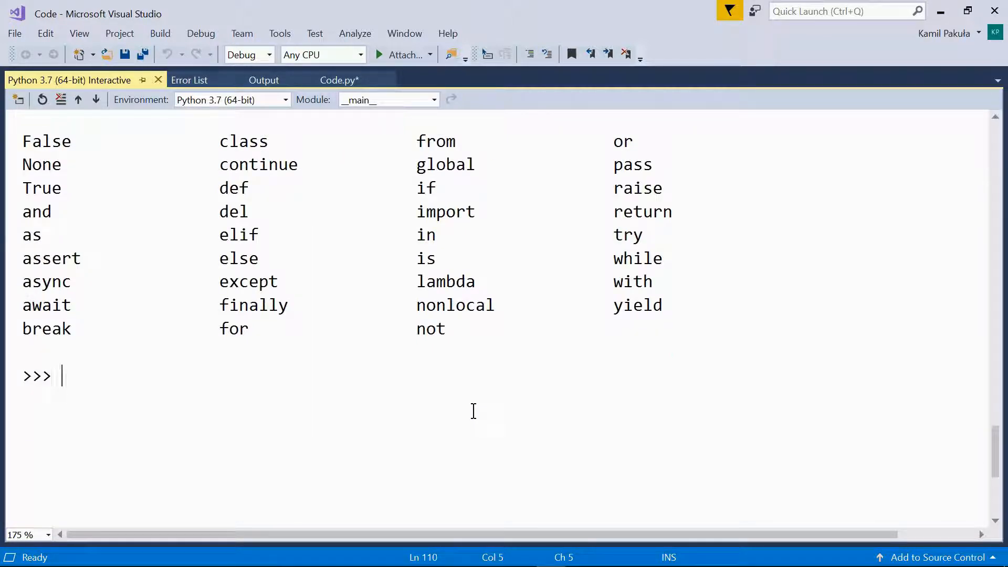
text(help())
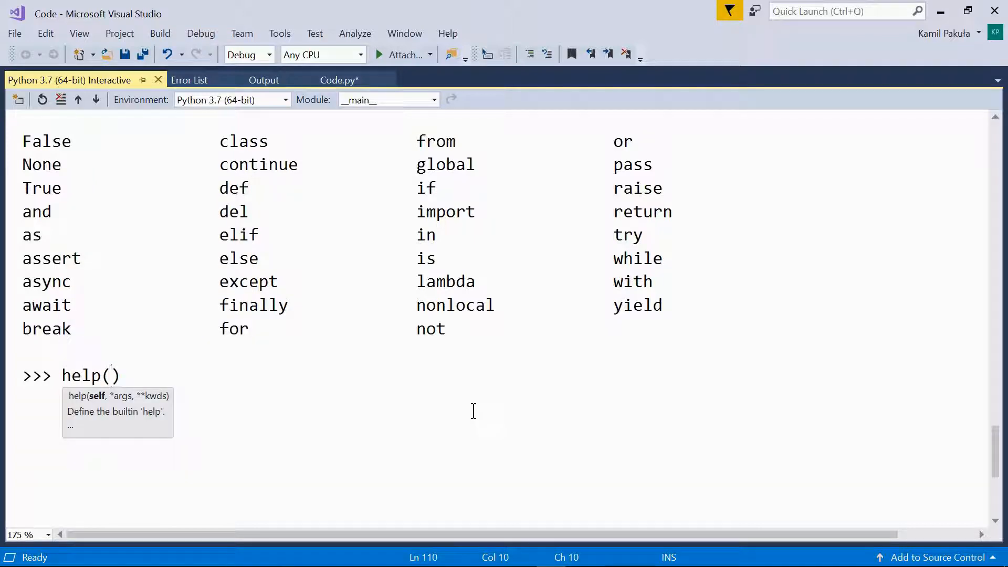
text("del")
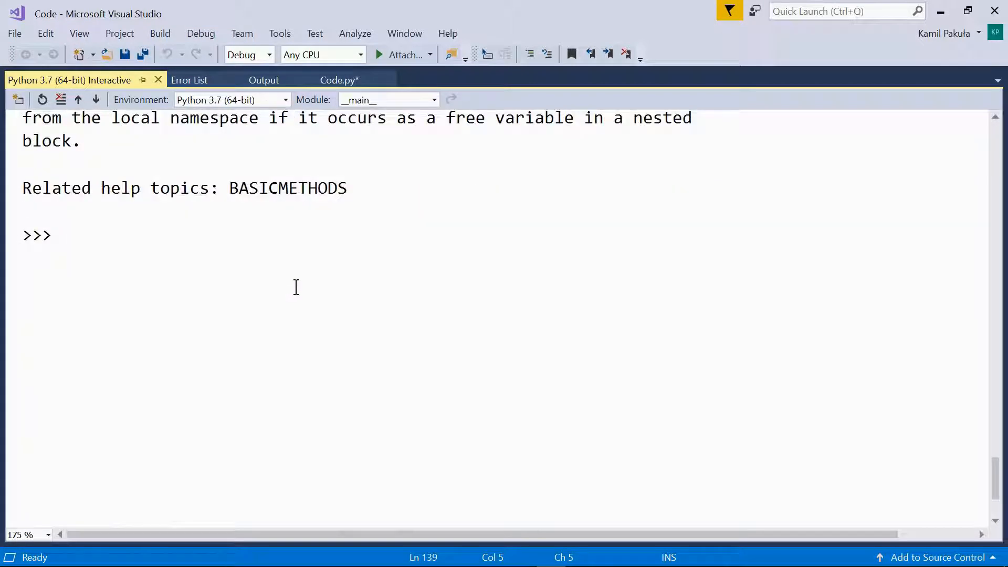
mouse_move(361, 280)
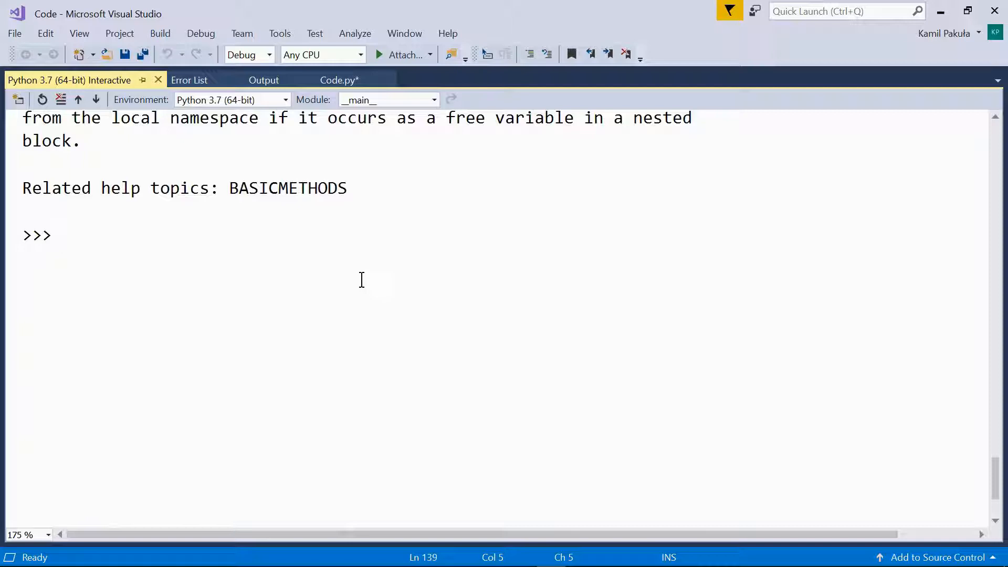
mouse_move(170, 240)
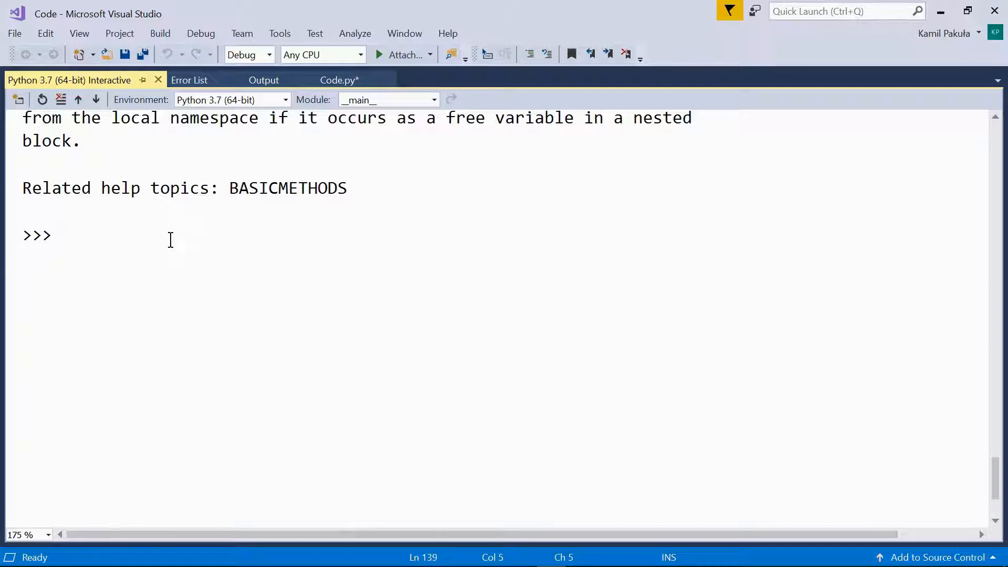
text(help(""))
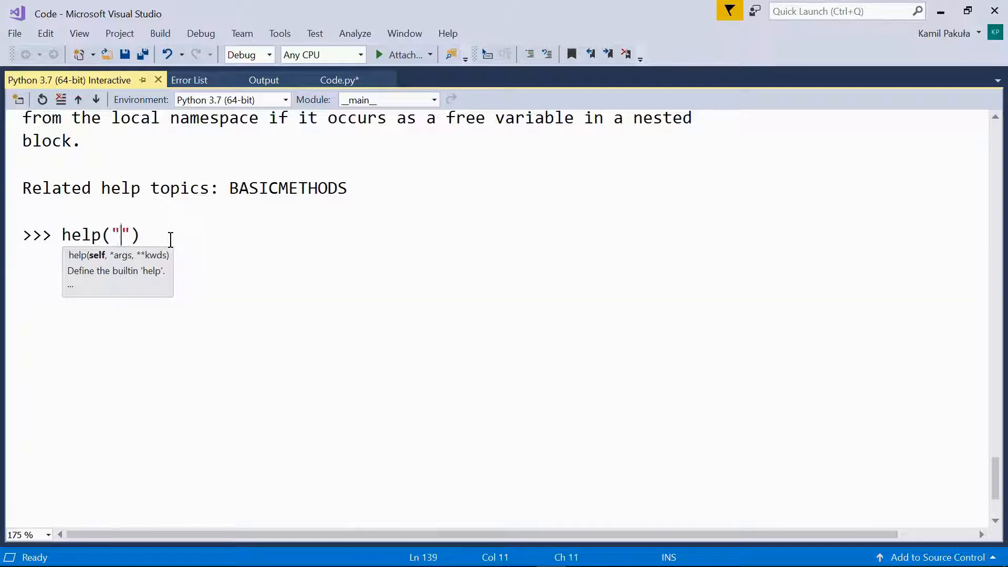
text(symbols)
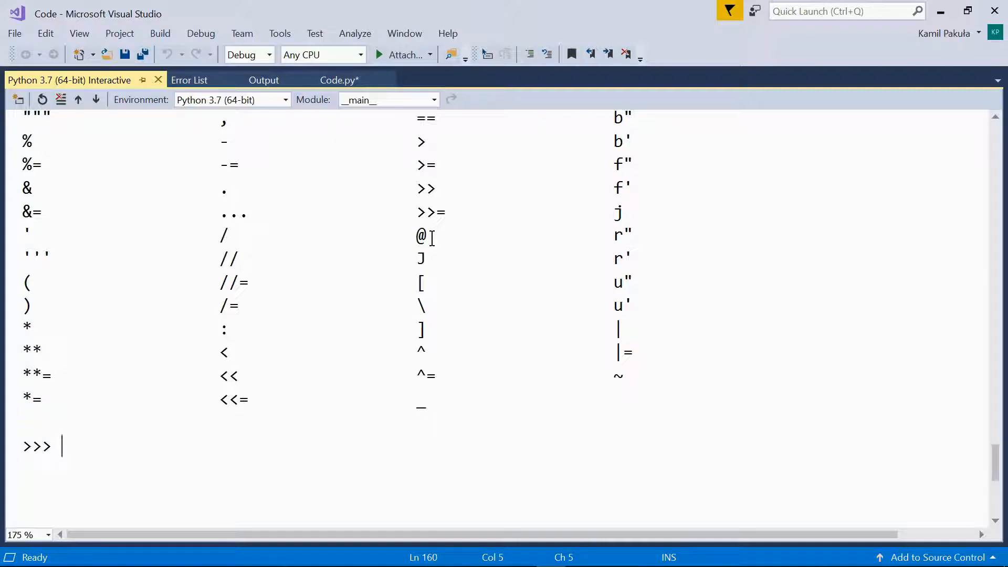
- Show the help documentation for the random module with help("random")
text(hel)
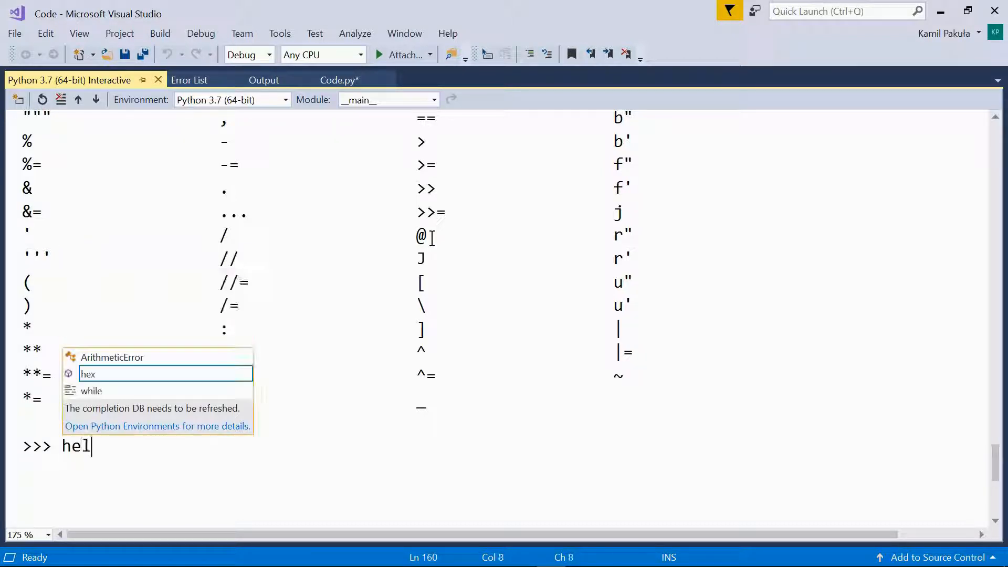
text(lp())
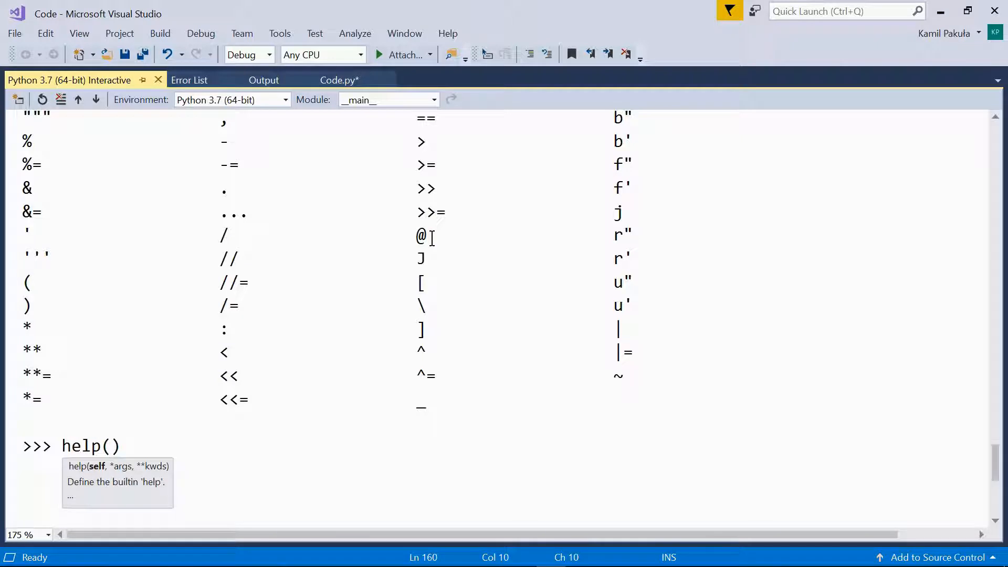
text("random")
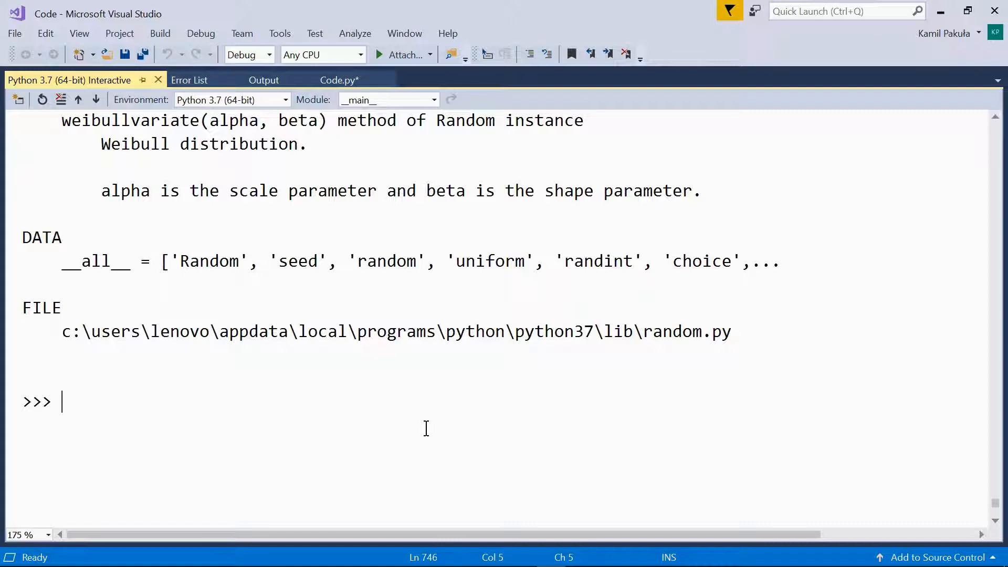
- Show help("float") and scroll through the float class documentation
text(help)
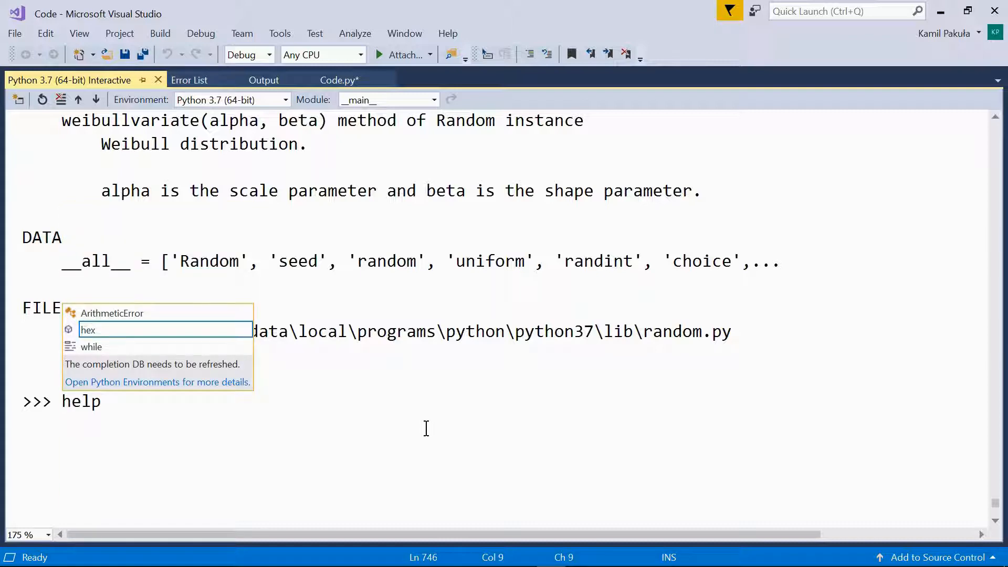
text(("flo"))
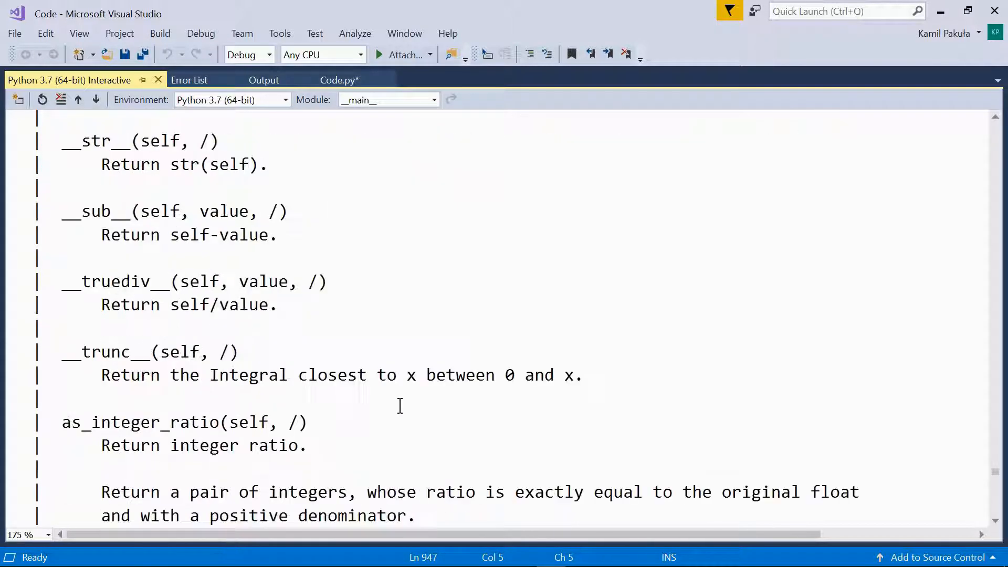
scroll(down, 3)
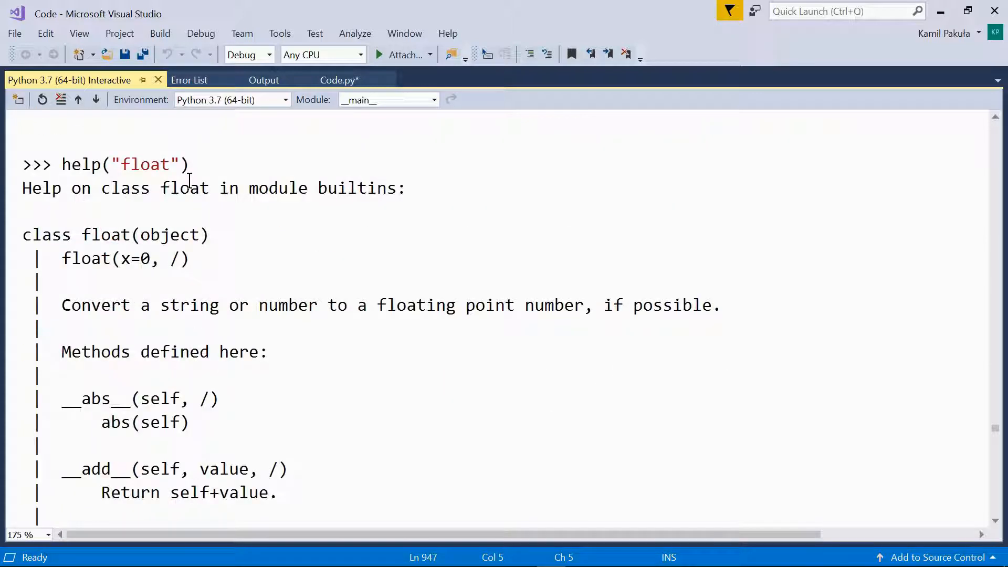
mouse_move(996, 430)
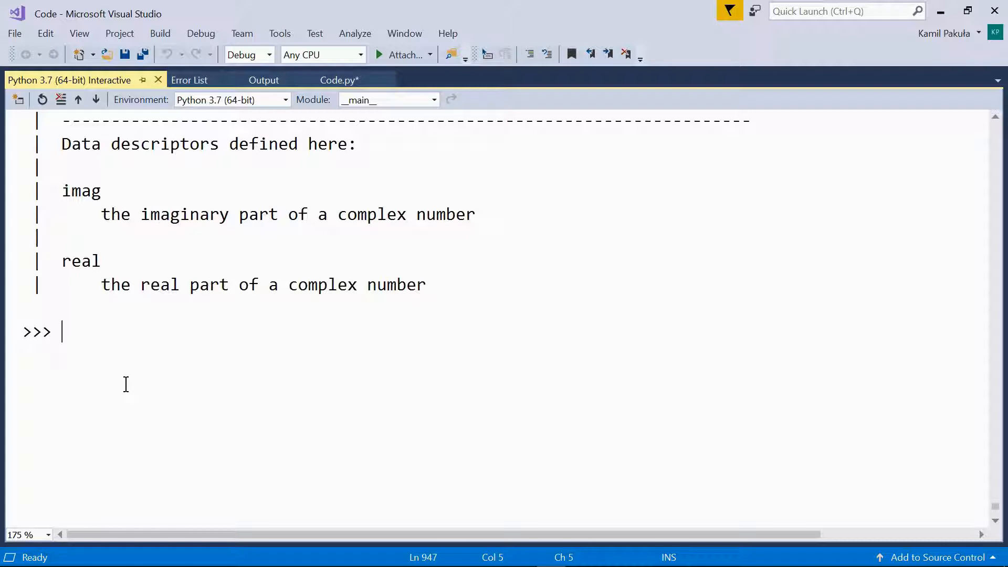
- Run help(len) to show the built-in len function's documentation
text(help())
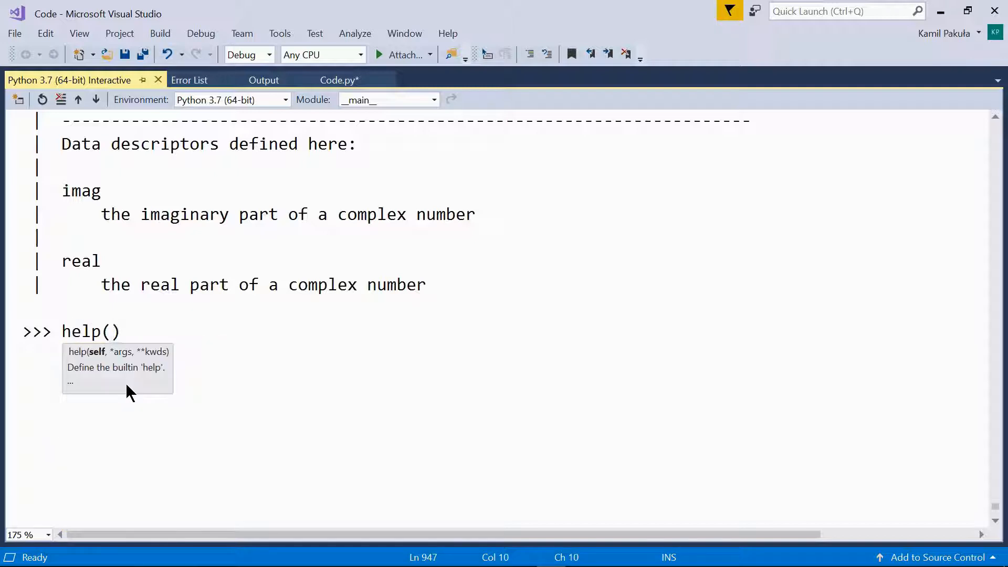
text(len)
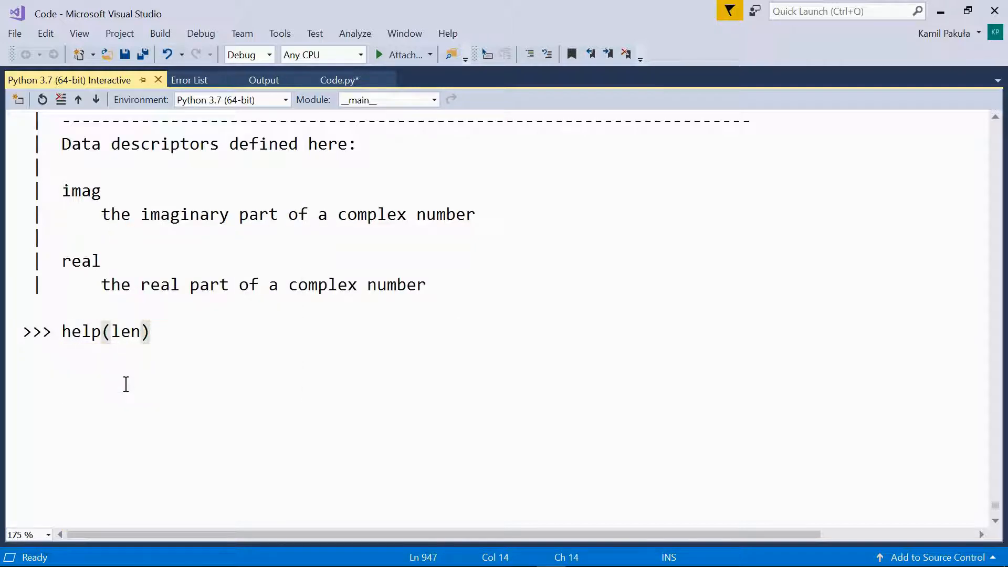
key(enter)
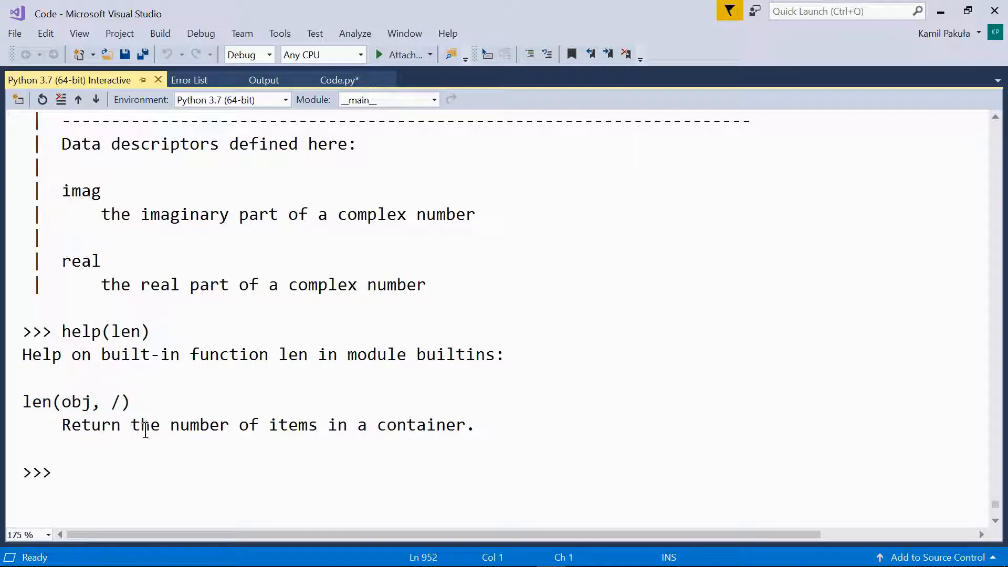
mouse_move(10, 498)
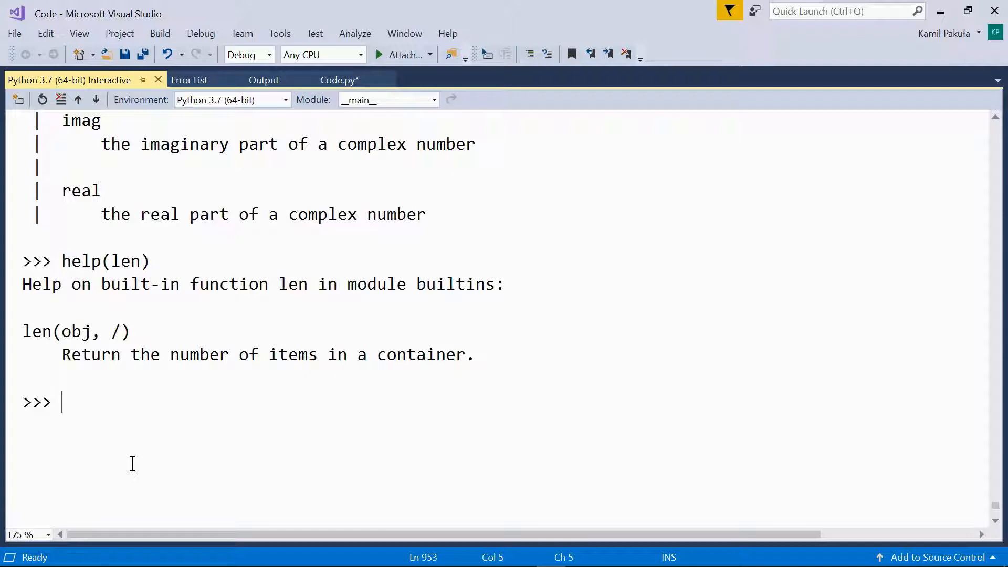
- Run help(str.split) and scroll down to the new prompt
text(help(s)
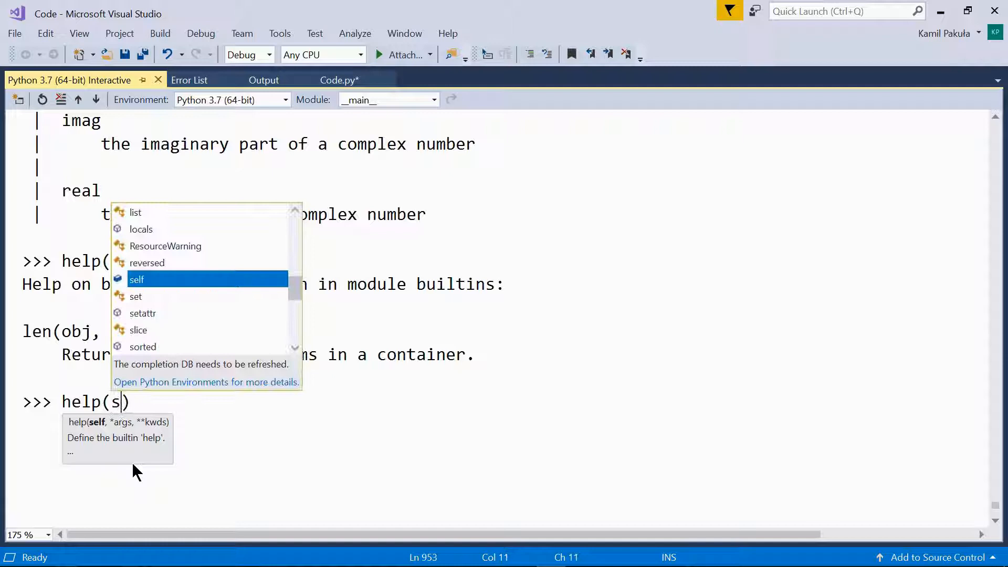
text(tr.)
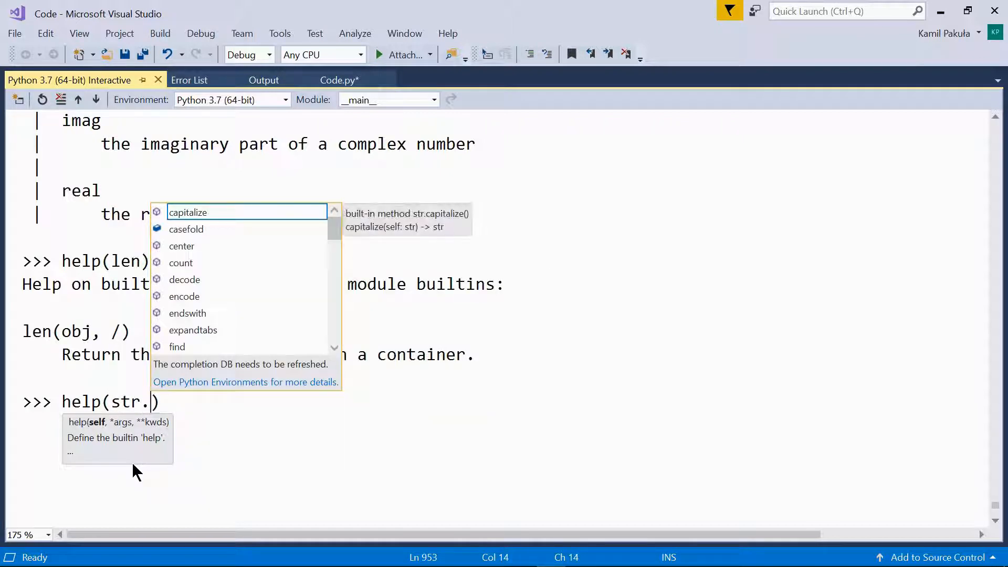
text(split)
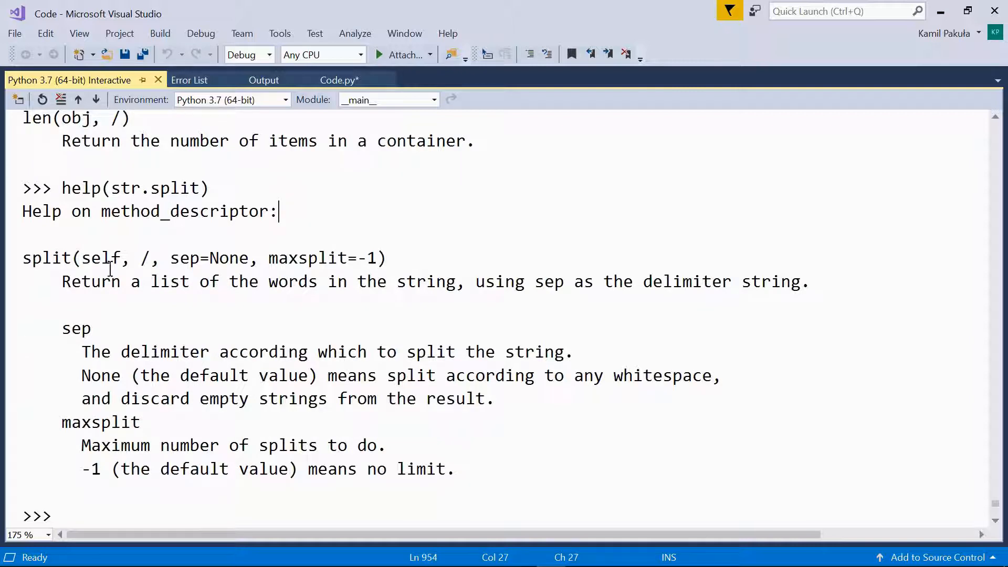
double_click(46, 258)
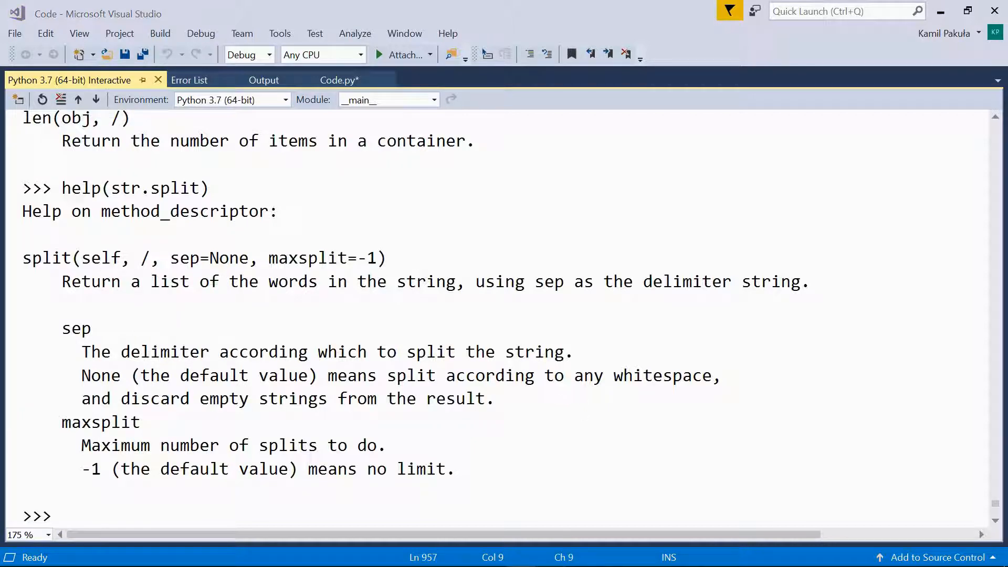
scroll(down, 3)
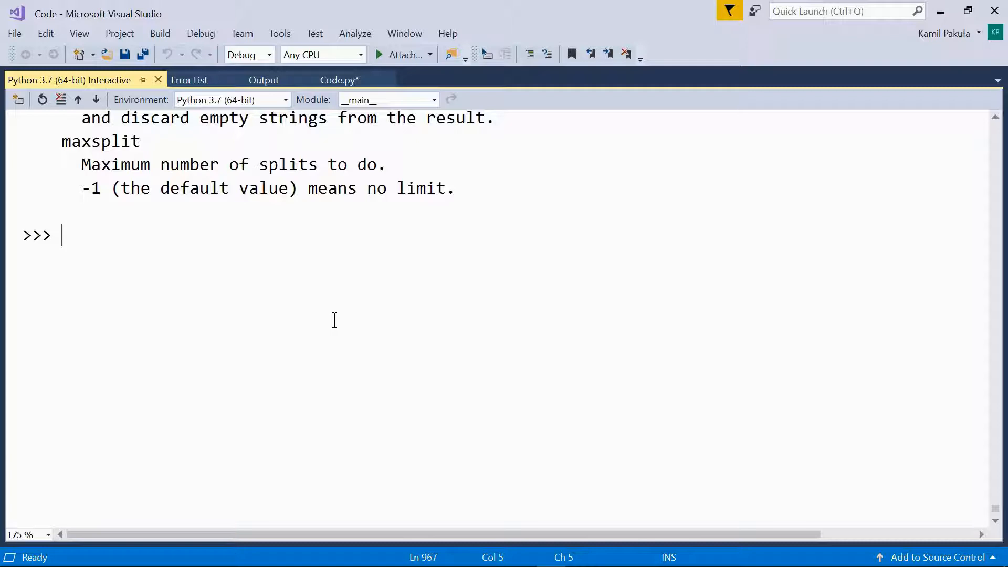
mouse_move(336, 324)
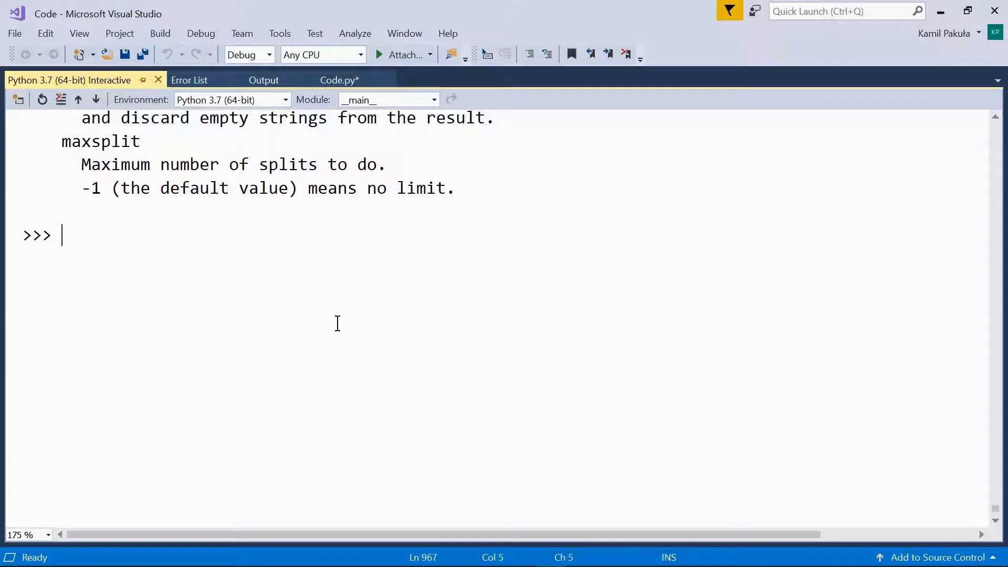
- Run help("topics") and scroll through the list of help topics
text(help)
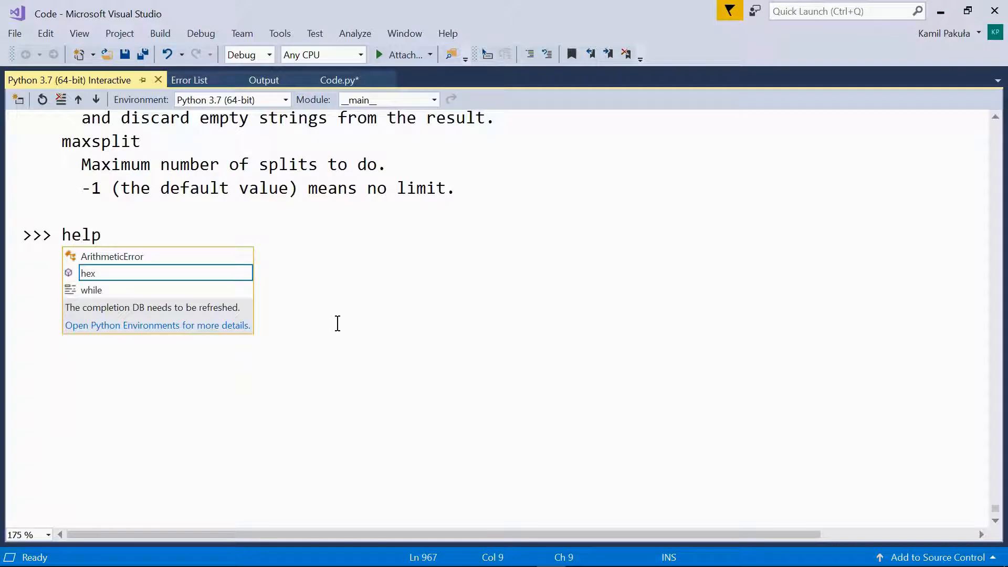
text(("t"))
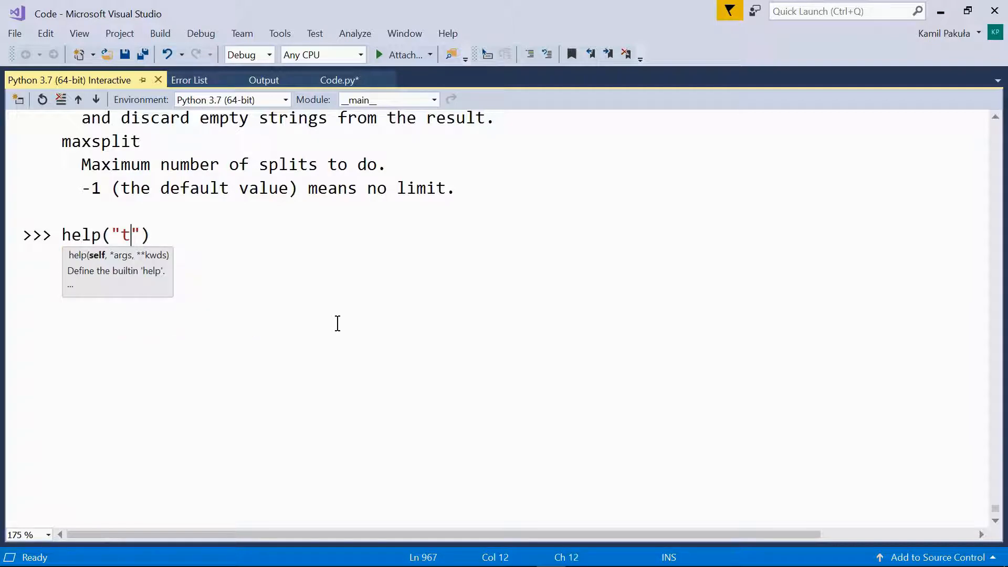
text(opics)
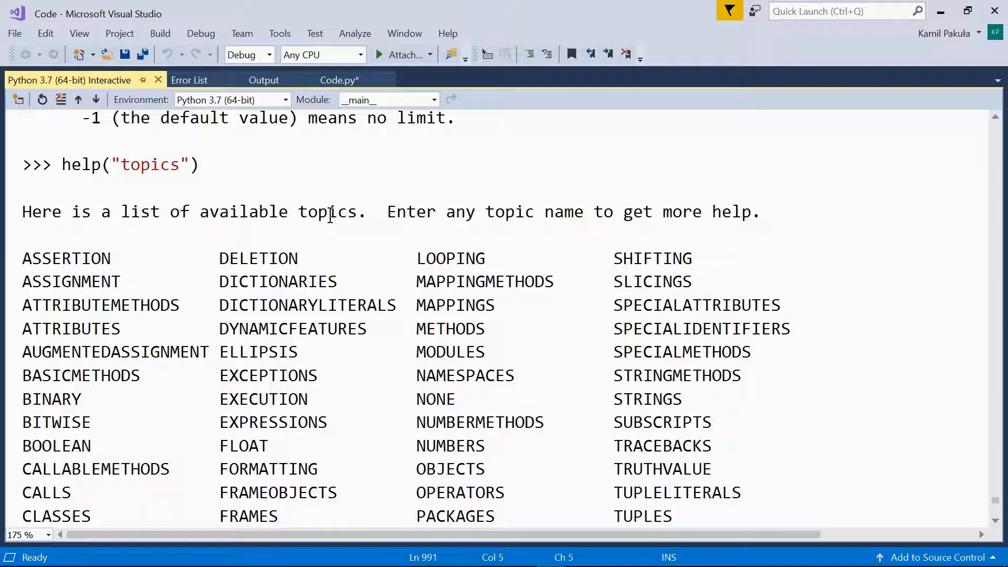
scroll(down, 3)
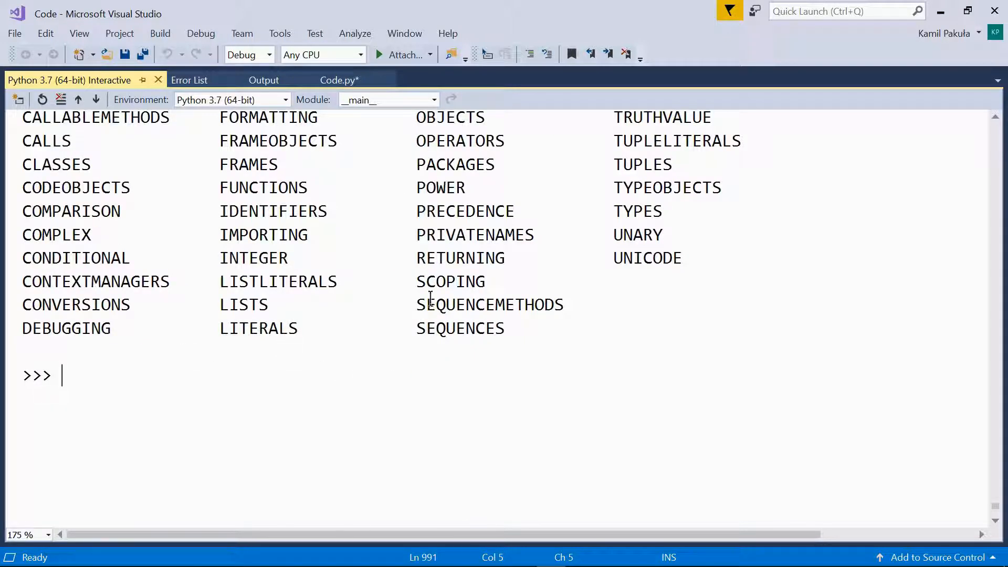
- Run help("SCOPING") and scroll through the scopes and namespaces documentation
double_click(450, 281)
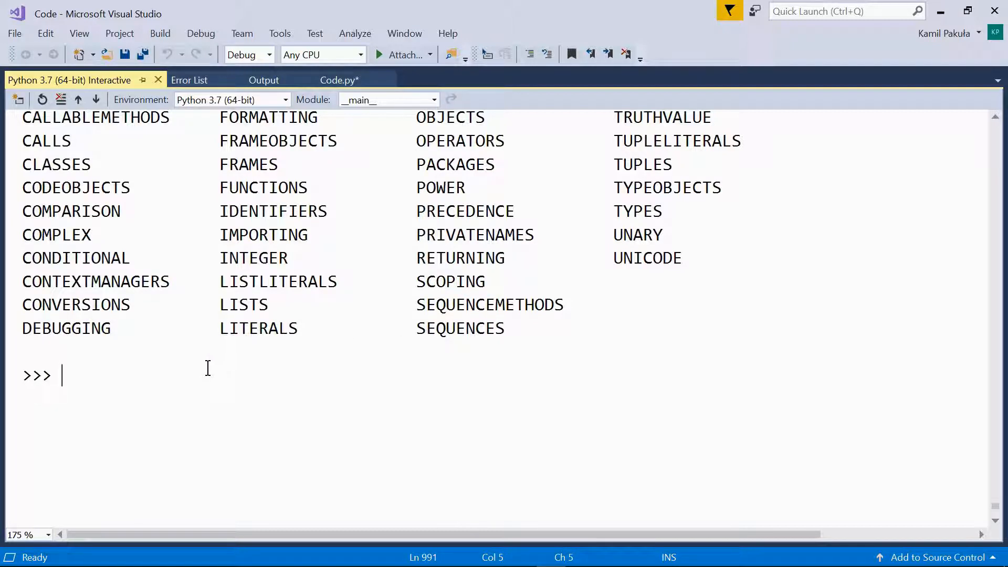
text(help(")
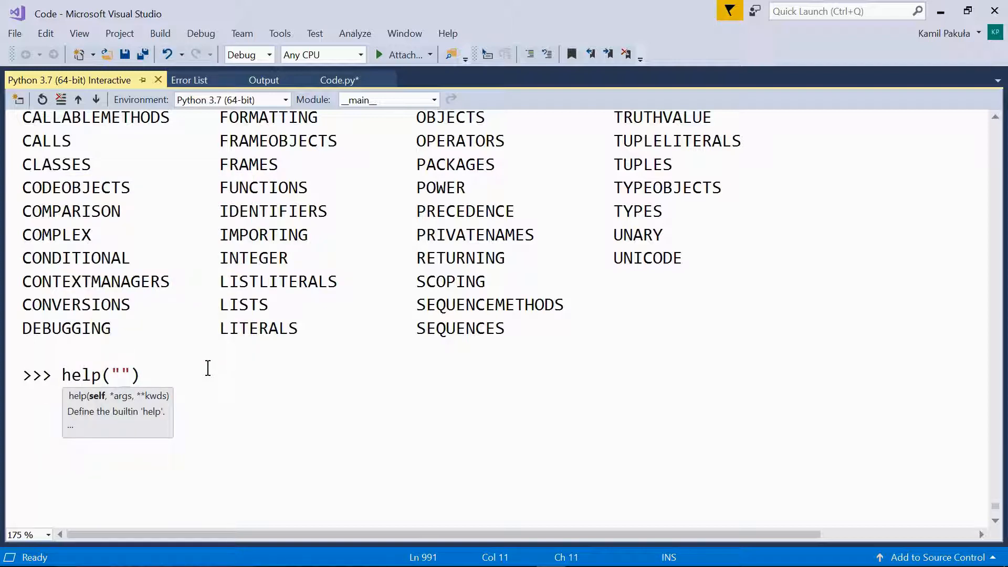
text(SCOPING)
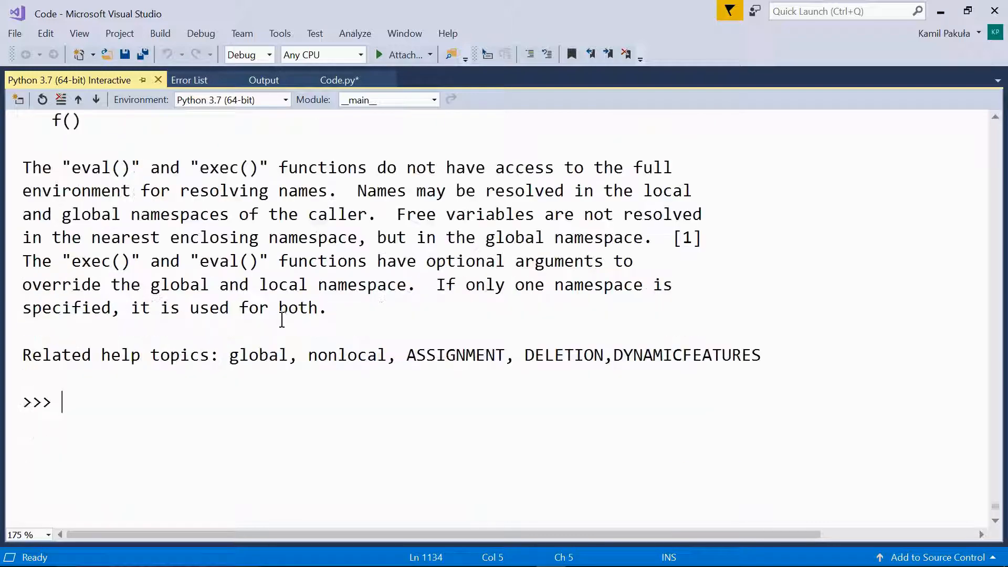
scroll(down, 3)
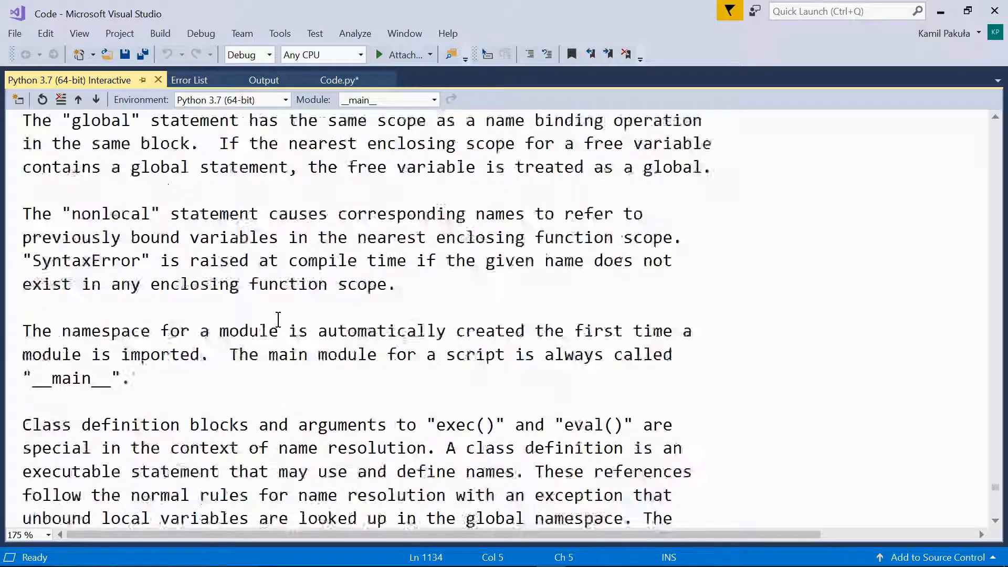